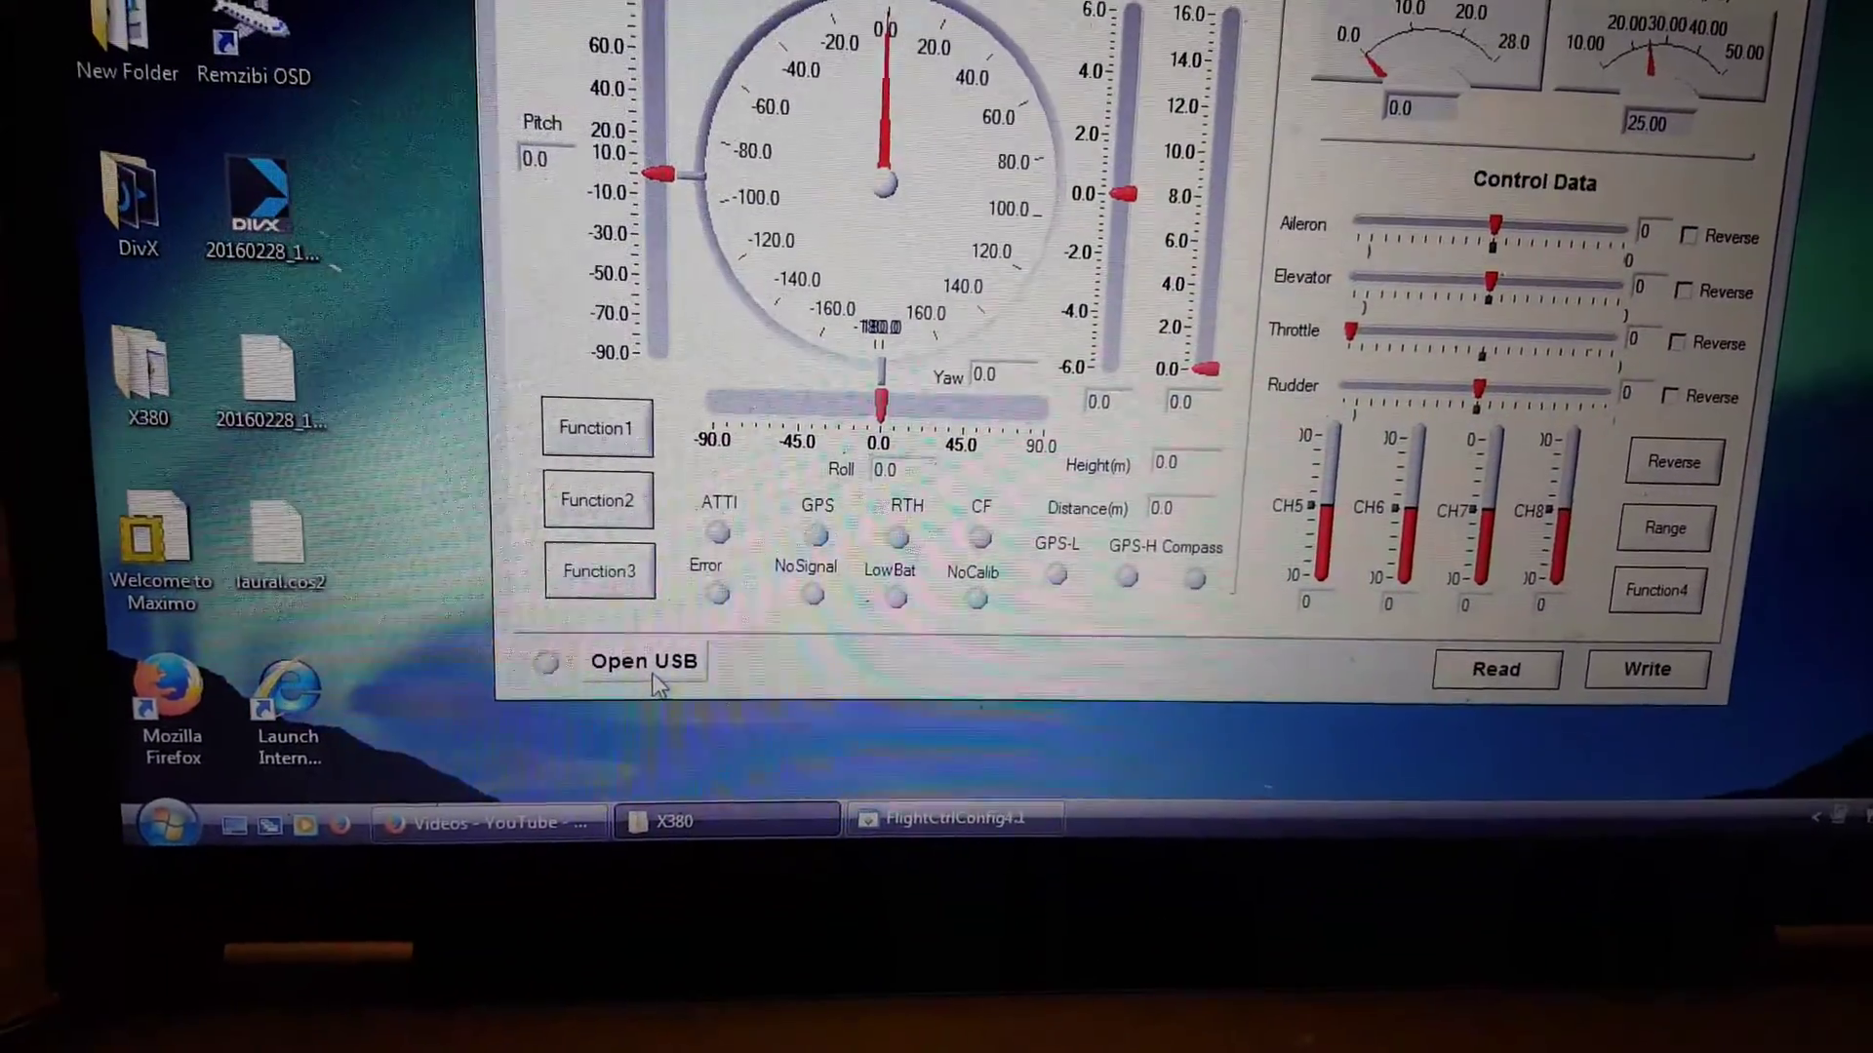
Connect to the X380 flight controller over USB so live flight data streams in
click(644, 661)
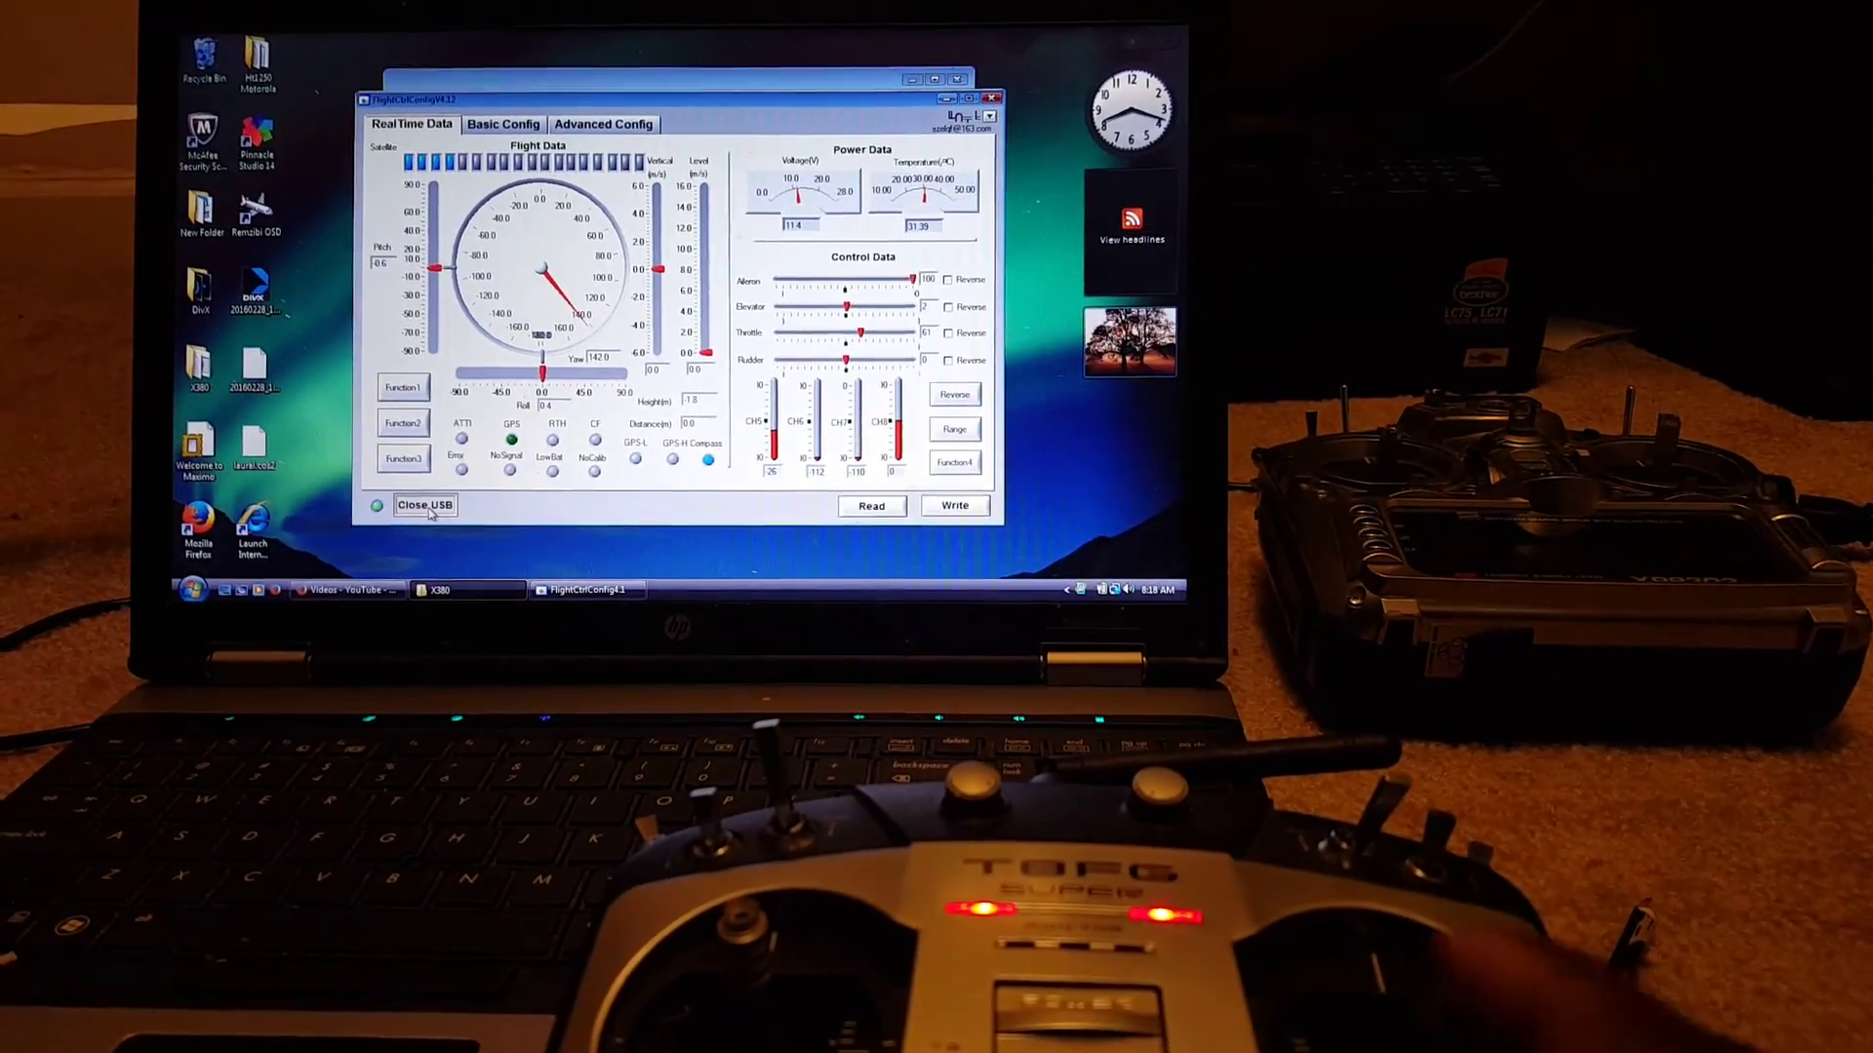
Close the USB link and reconnect so live GPS and flight data resume
click(425, 506)
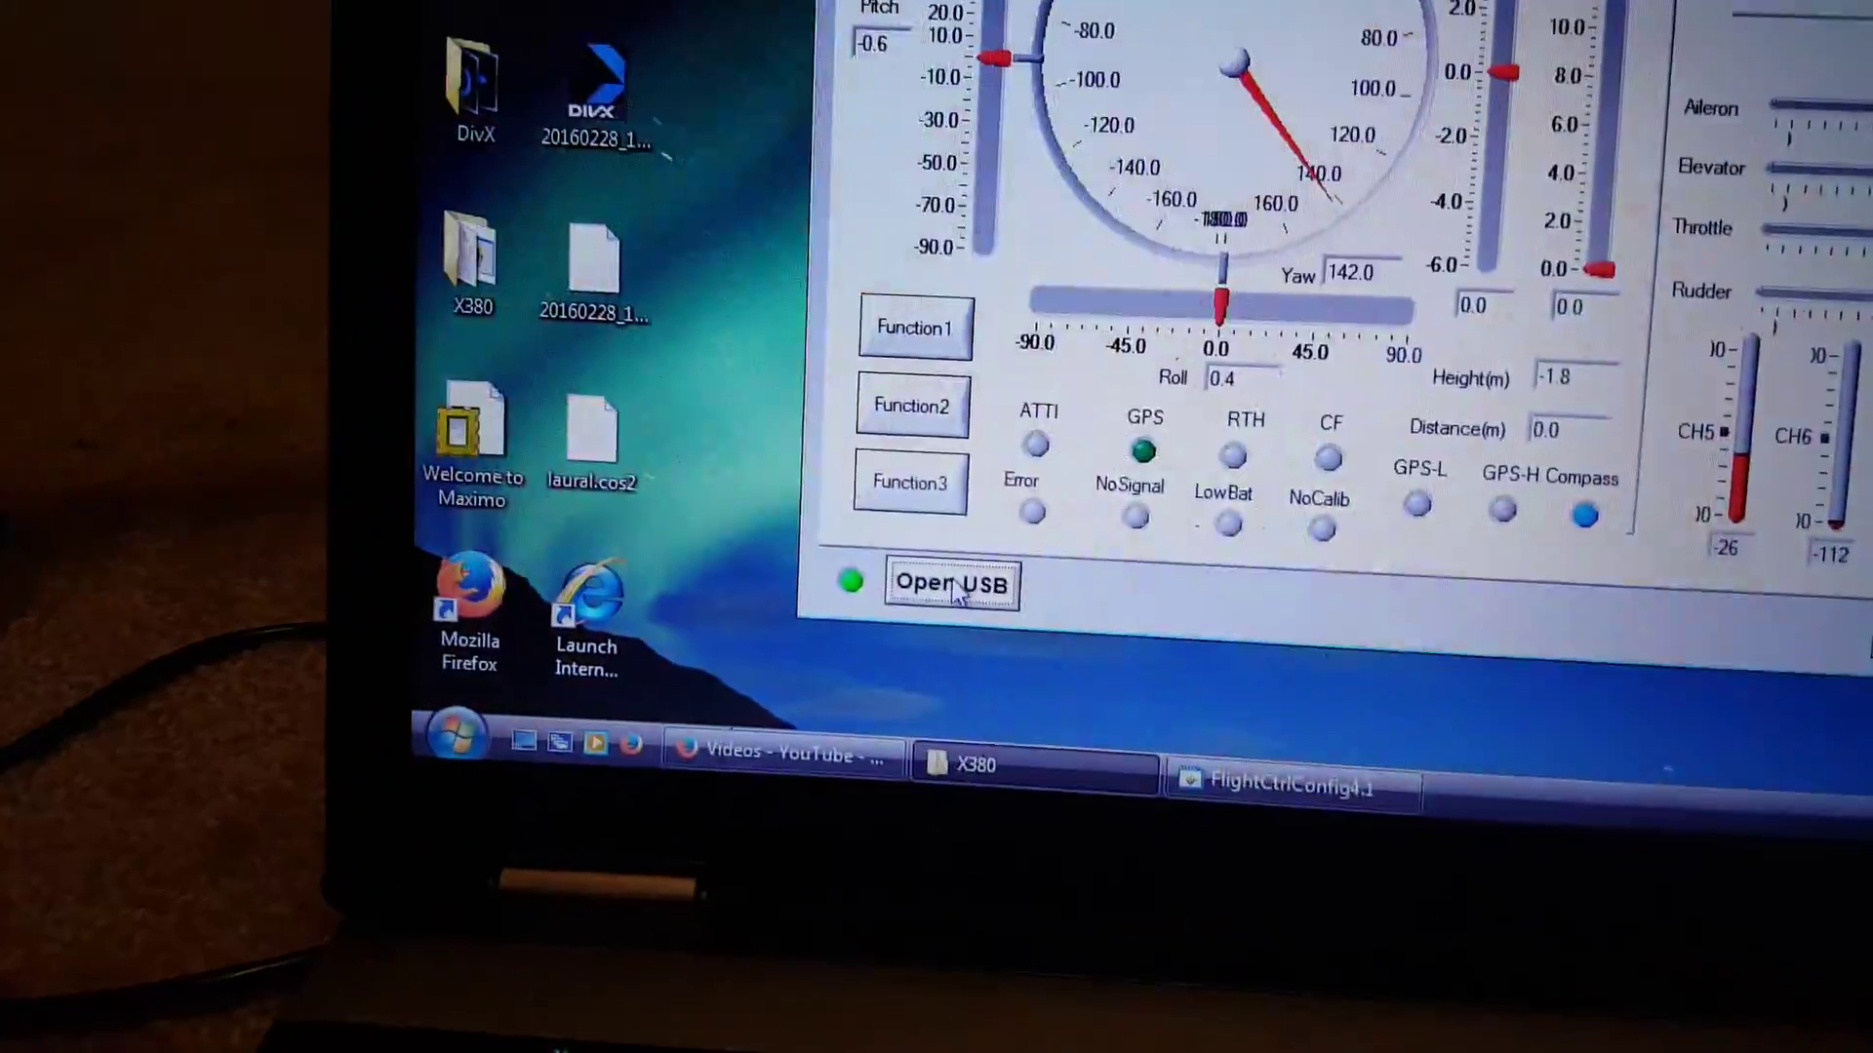
click(952, 585)
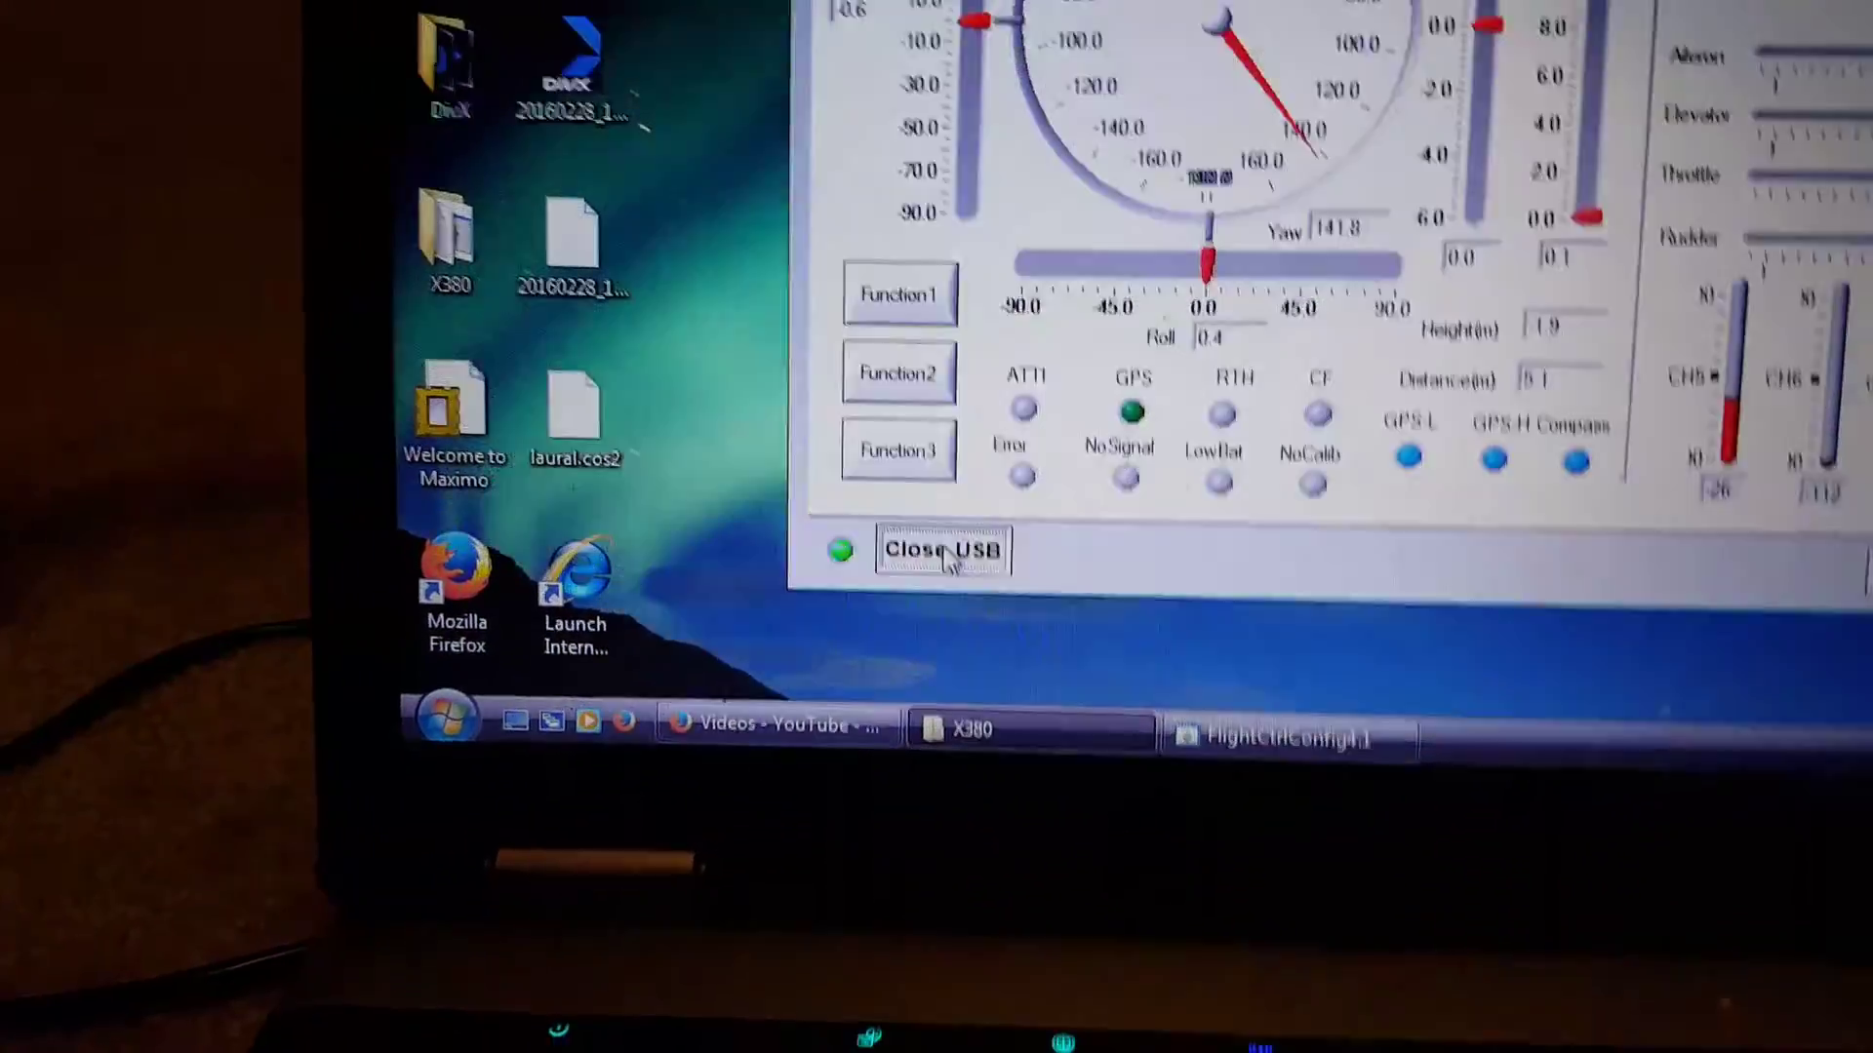